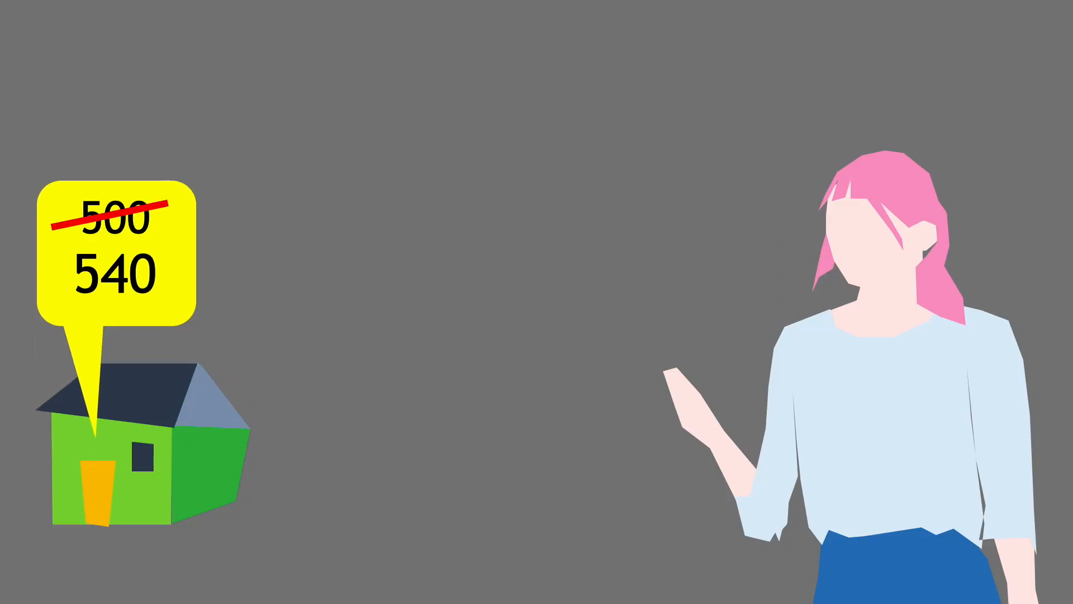
- Animate the third orange block into the bar and reveal the 50% labels beneath the blocks
{"action": "type", "text": "new -"}
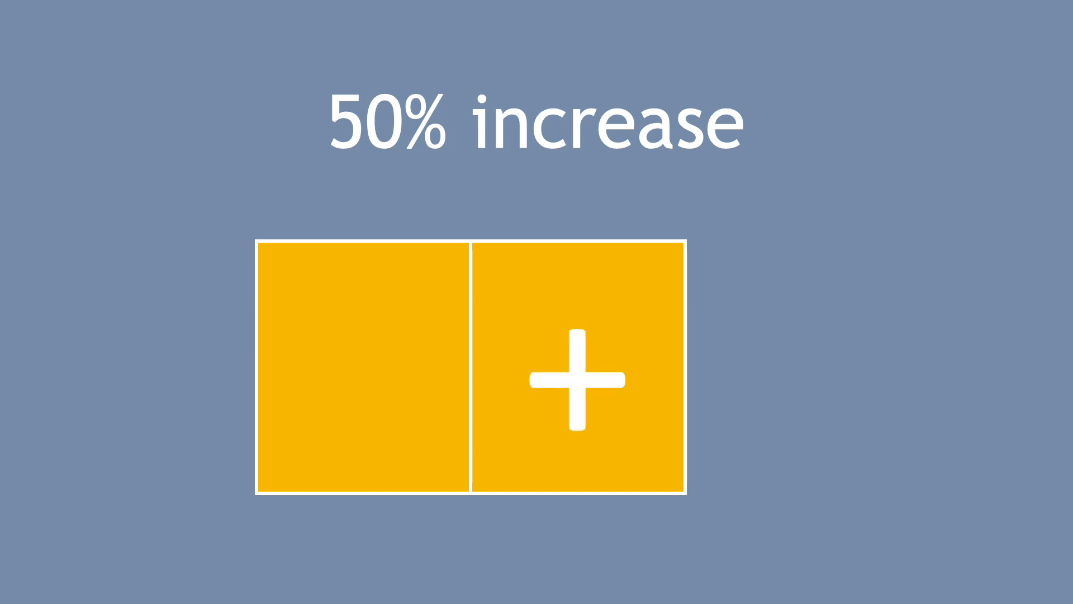
{"action": "left_click", "coordinate": [576, 380]}
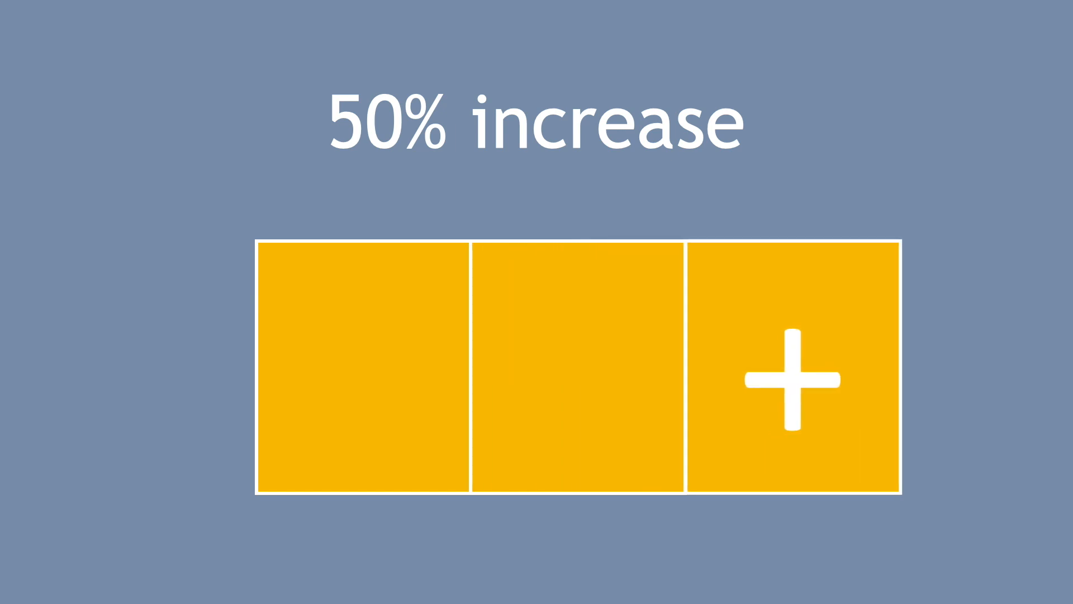
{"action": "left_click", "coordinate": [792, 380]}
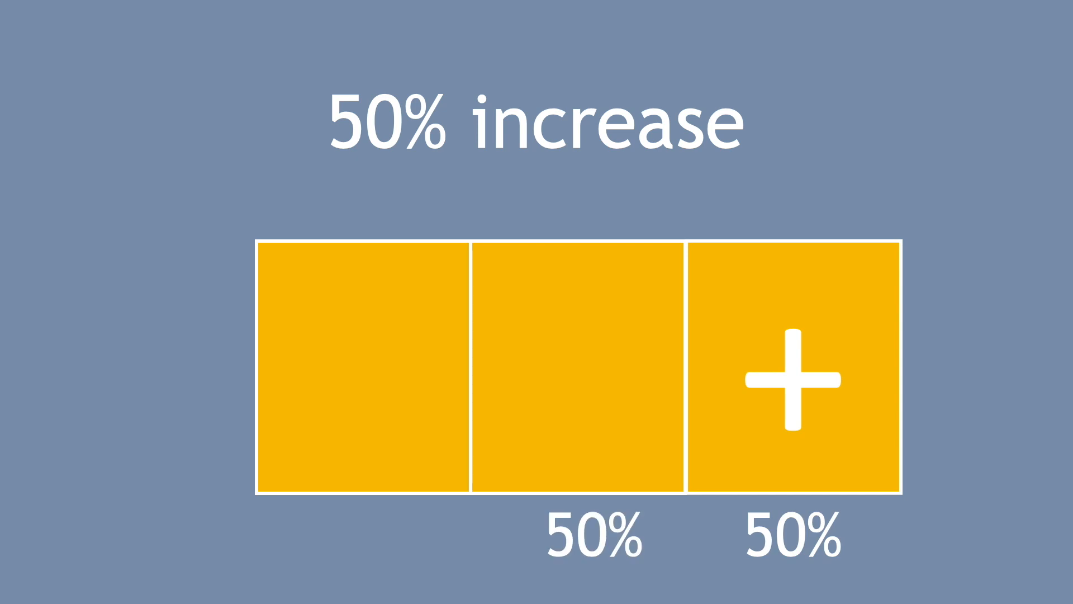